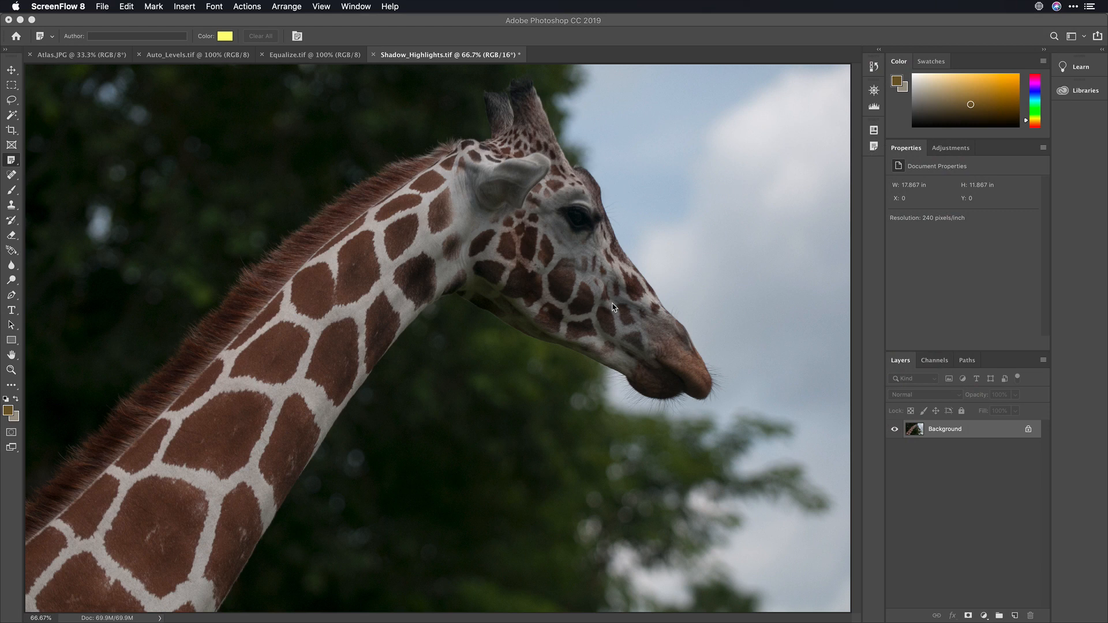
{"action": "mouse_move", "coordinate": [417, 257]}
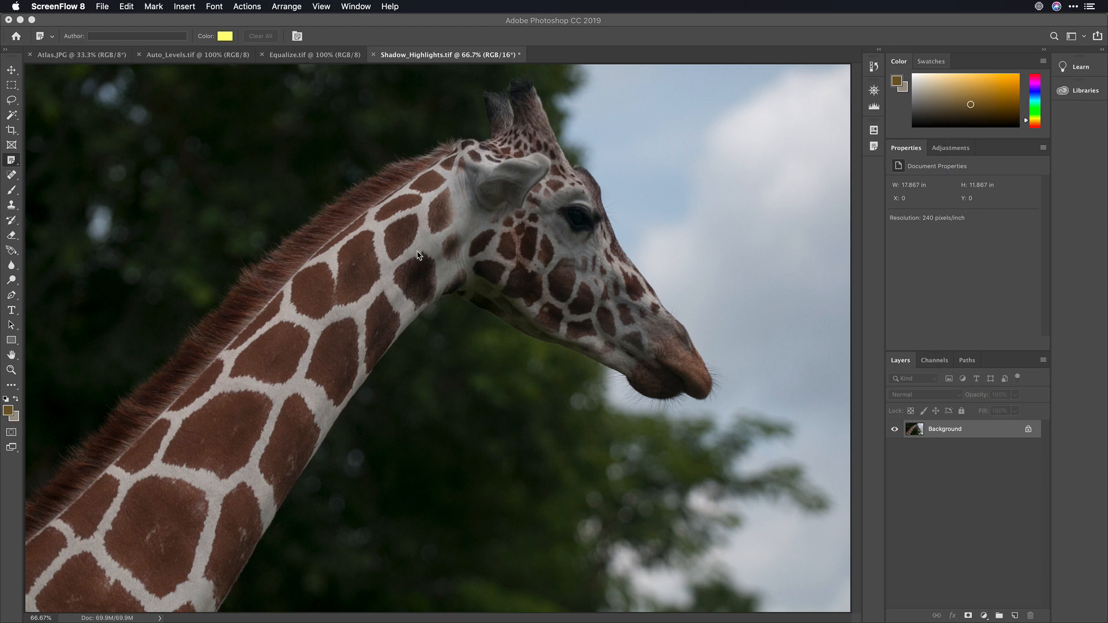
{"action": "mouse_move", "coordinate": [398, 237]}
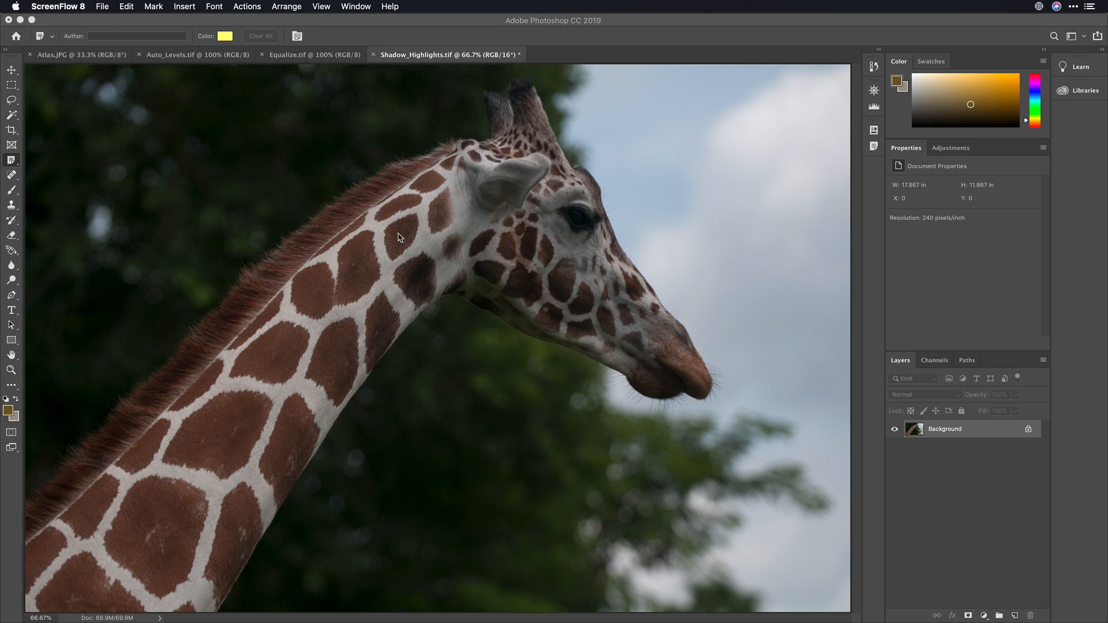
{"action": "mouse_move", "coordinate": [851, 120]}
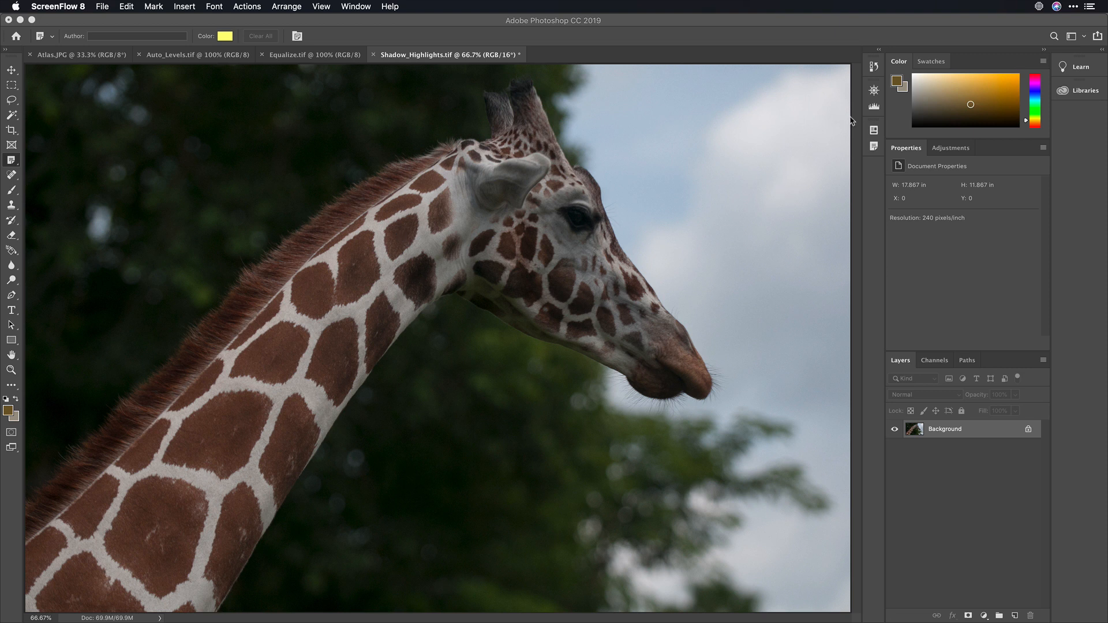
Display the giraffe photo's Luminosity histogram, showing a tall shadow peak (mean 85.73)
{"action": "left_click", "coordinate": [874, 106]}
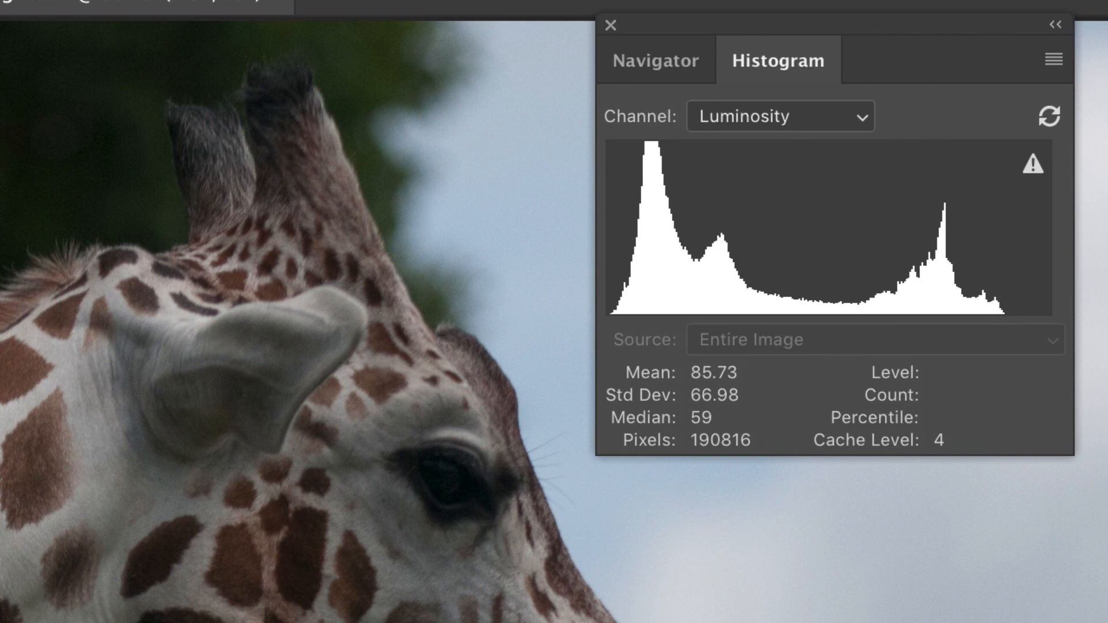
{"action": "mouse_move", "coordinate": [582, 313]}
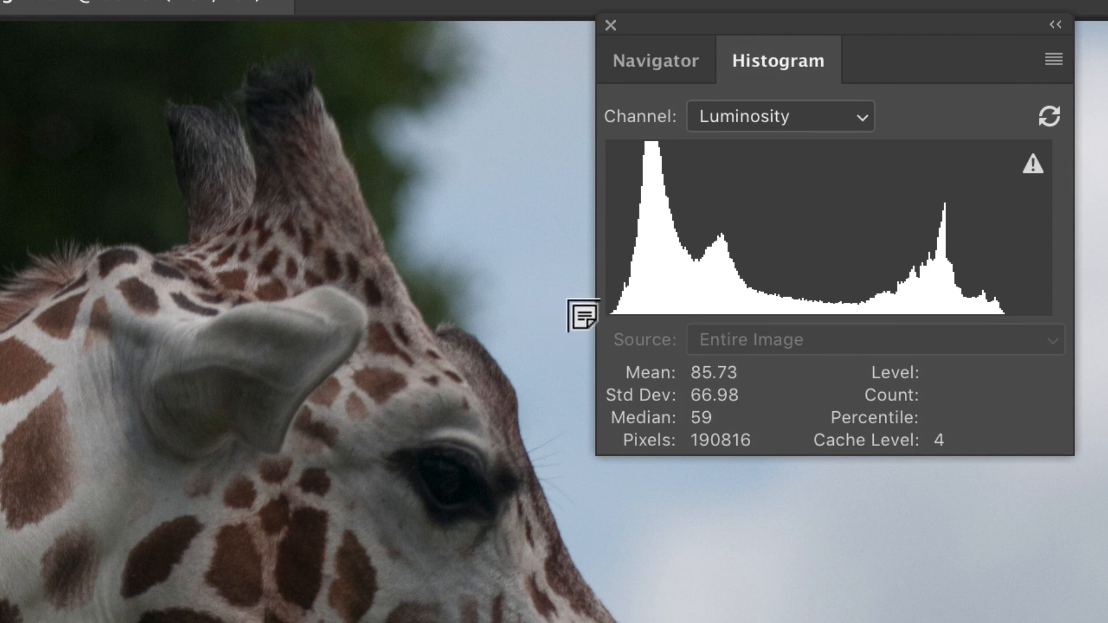
{"action": "mouse_move", "coordinate": [1039, 303]}
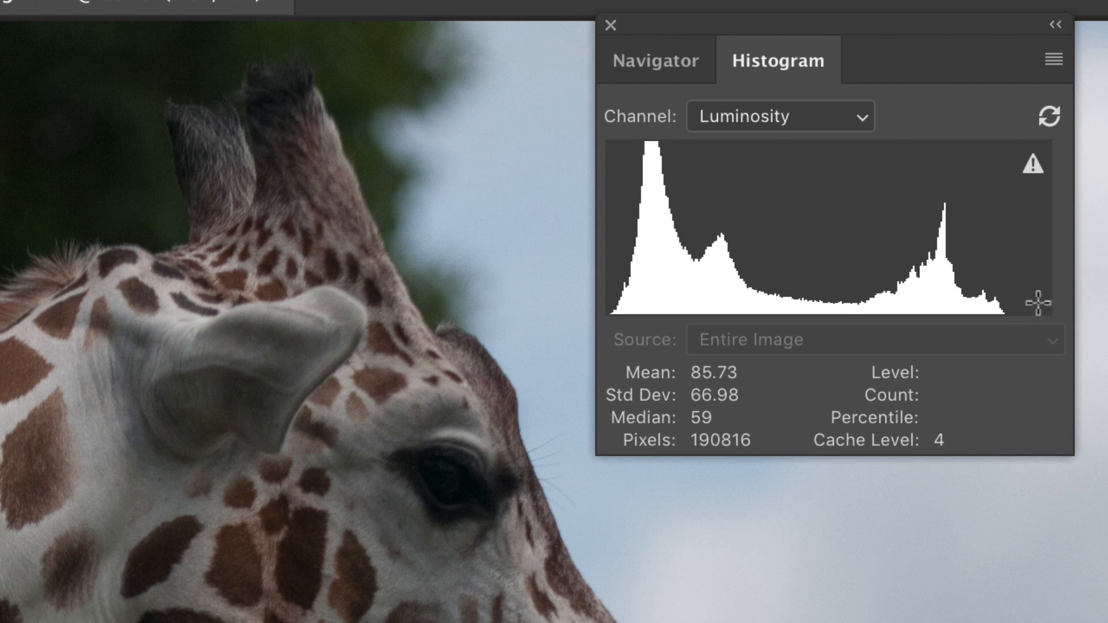
{"action": "mouse_move", "coordinate": [915, 283]}
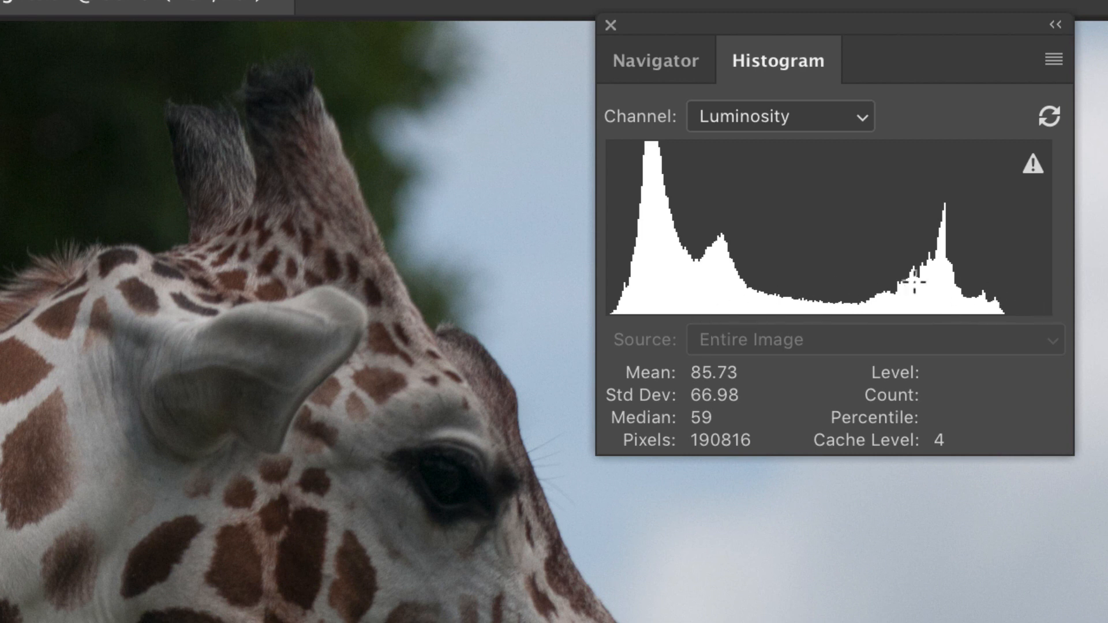
{"action": "mouse_move", "coordinate": [1045, 406]}
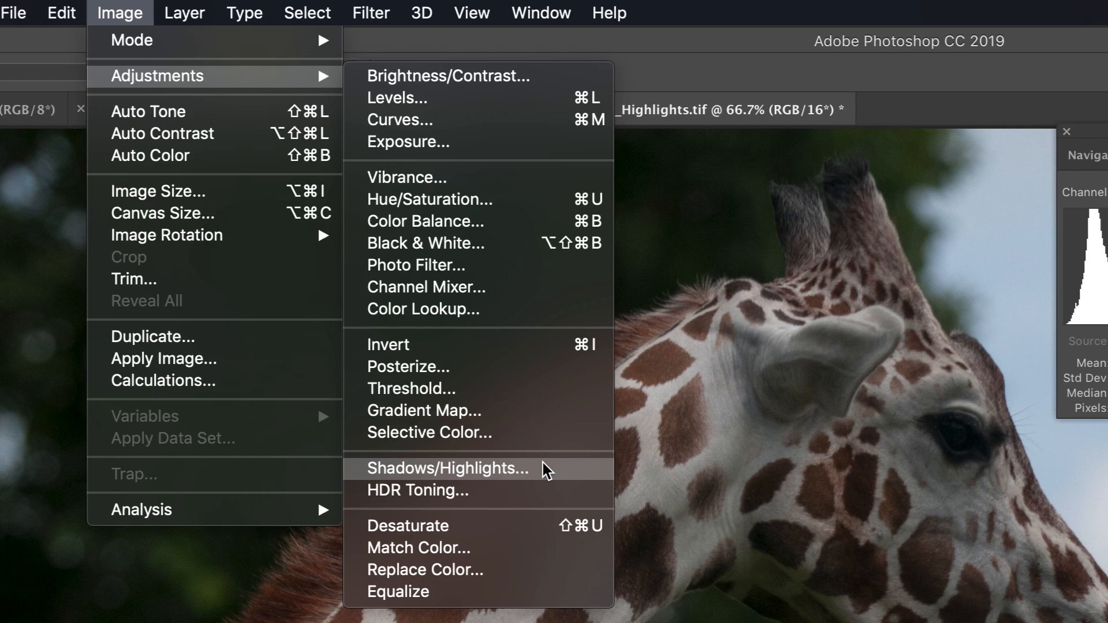
Preview Shadows/Highlights with Shadows Amount 8 and Highlights Amount 24
{"action": "left_click", "coordinate": [446, 467]}
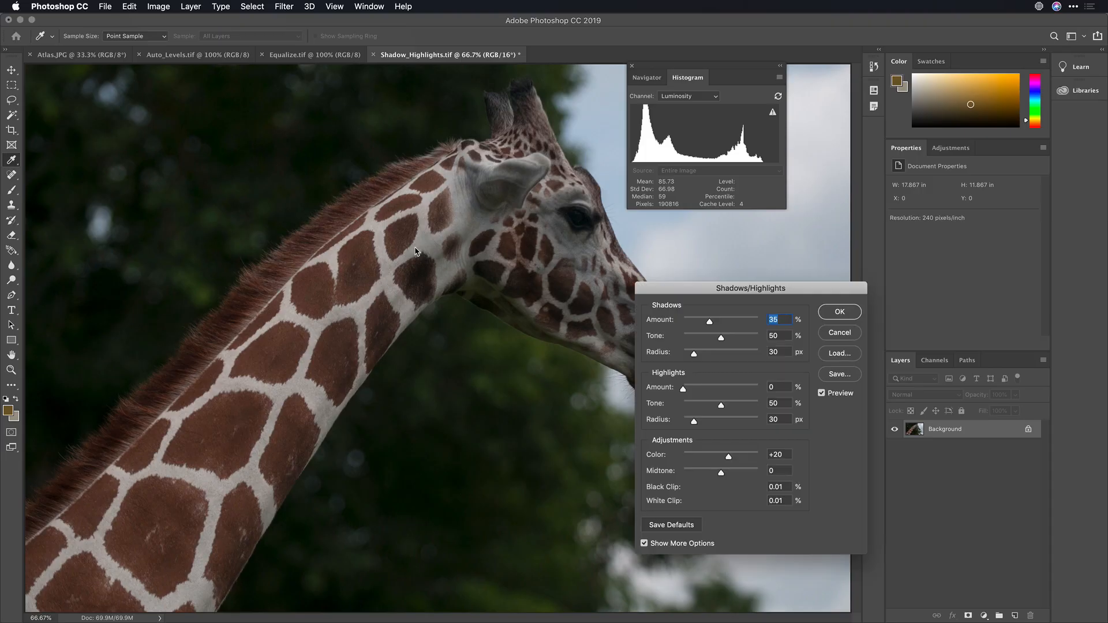
{"action": "left_click", "coordinate": [643, 543]}
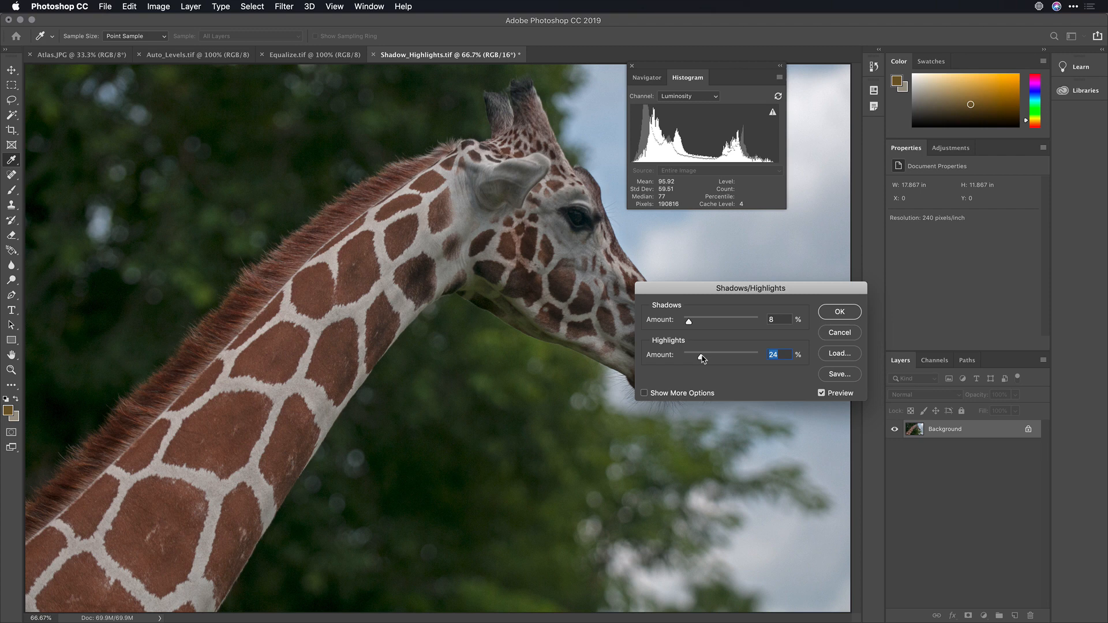
{"action": "mouse_move", "coordinate": [699, 337]}
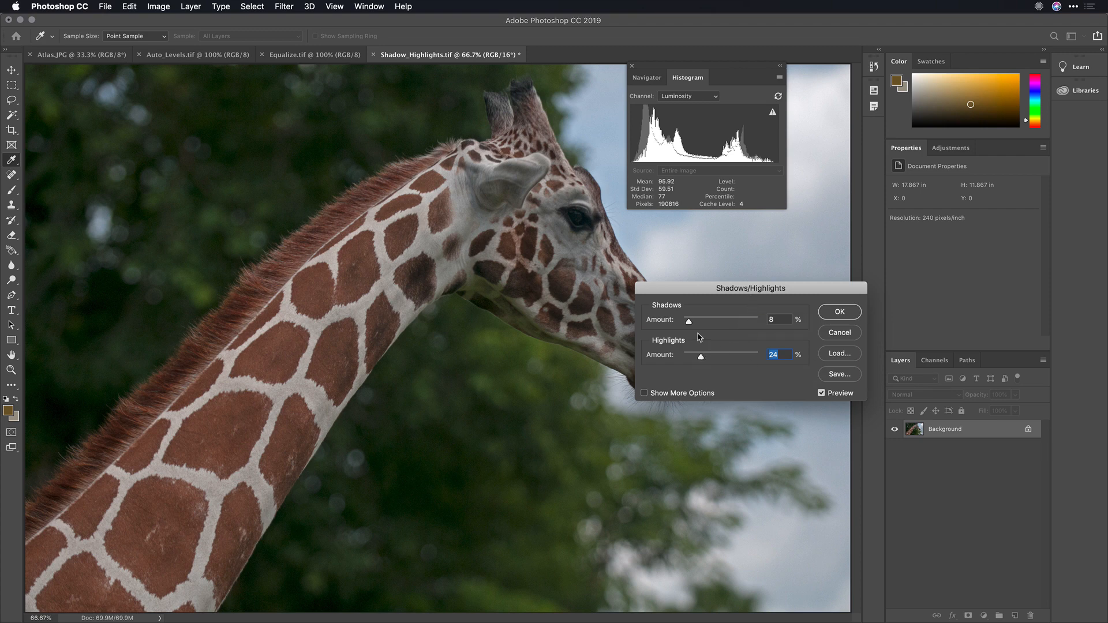
{"action": "mouse_move", "coordinate": [723, 365]}
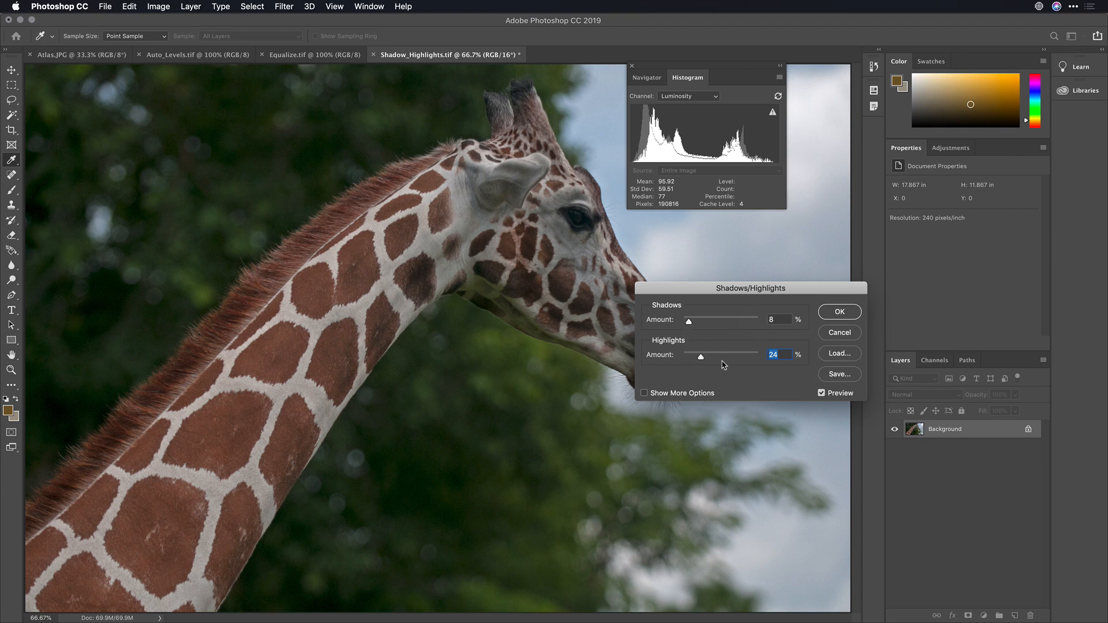
Apply Shadows/Highlights with shadows 23, tone 29, highlights 41, tone 35 and color +39
{"action": "left_click", "coordinate": [643, 392]}
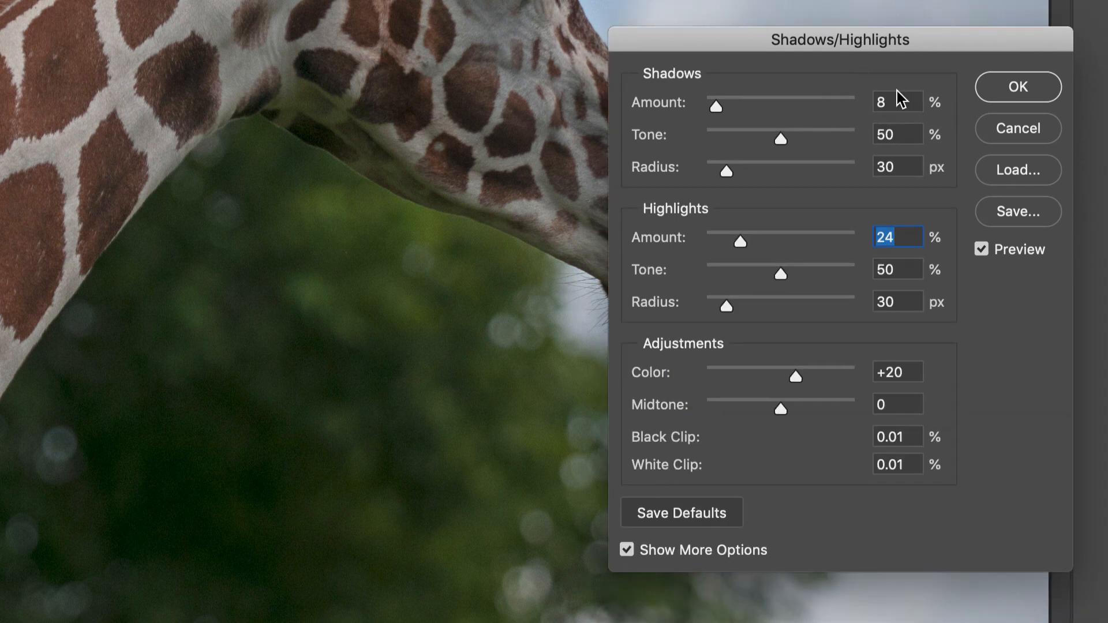
{"action": "mouse_move", "coordinate": [716, 115]}
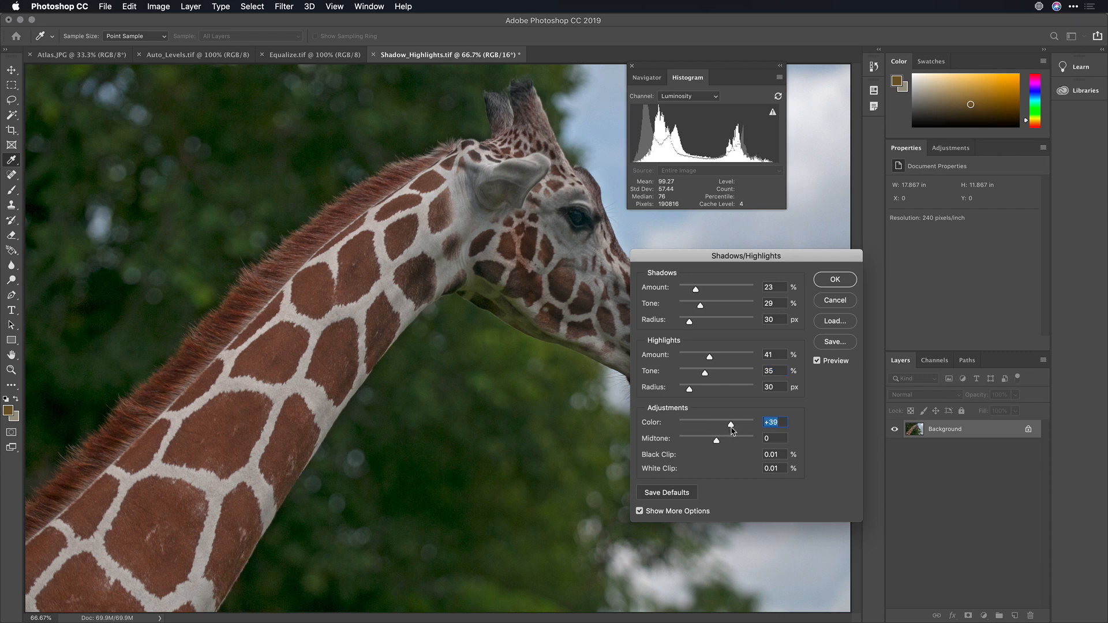
{"action": "left_click", "coordinate": [833, 279]}
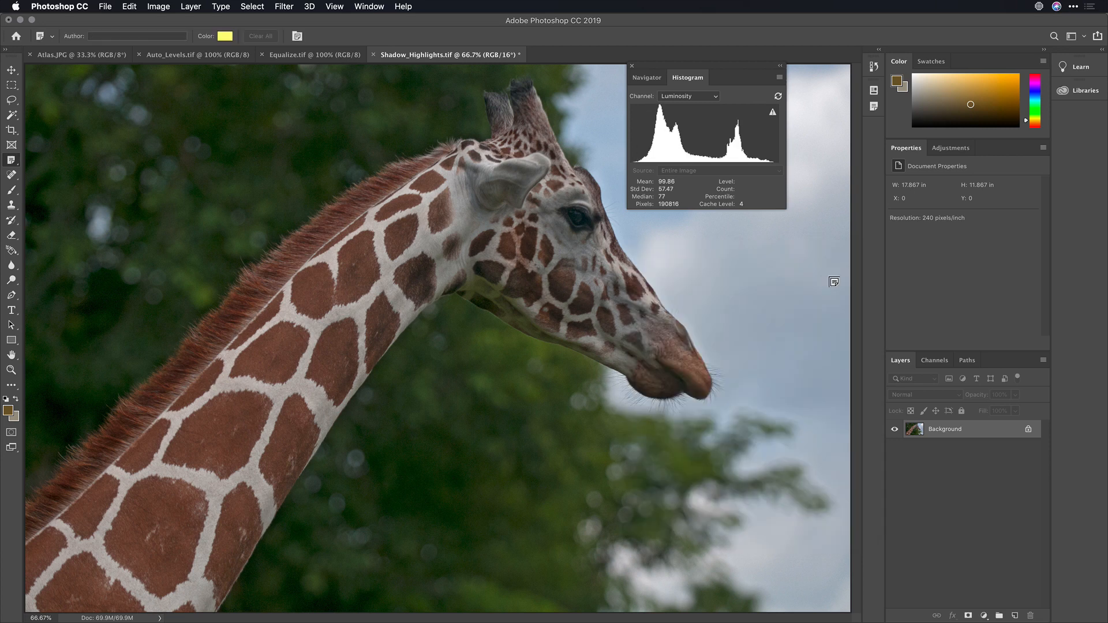
{"action": "mouse_move", "coordinate": [920, 282]}
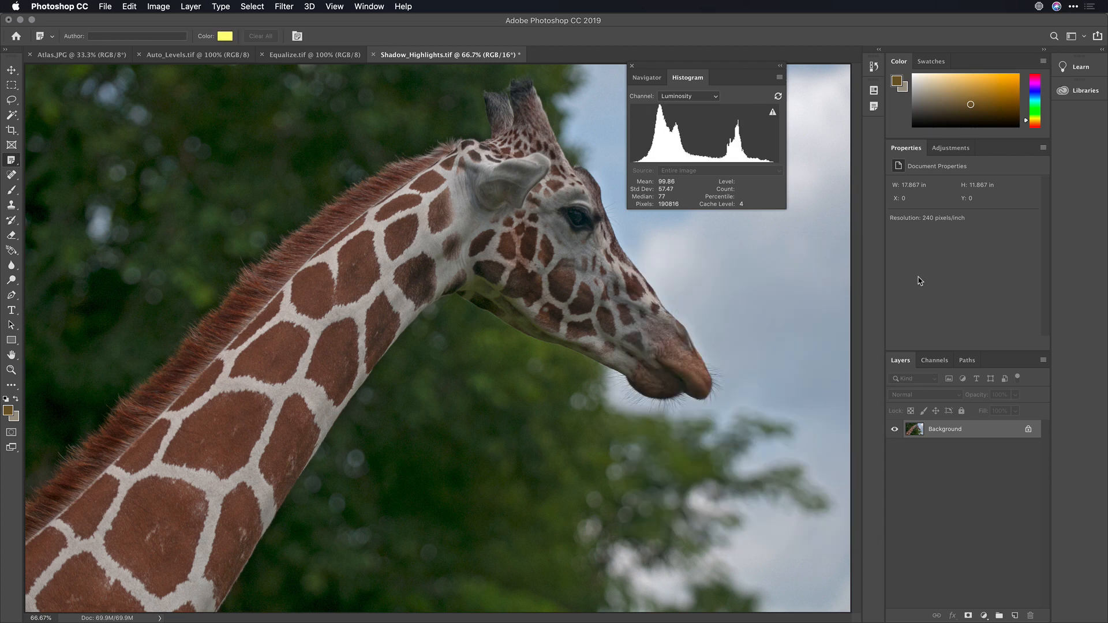
{"action": "mouse_move", "coordinate": [794, 247]}
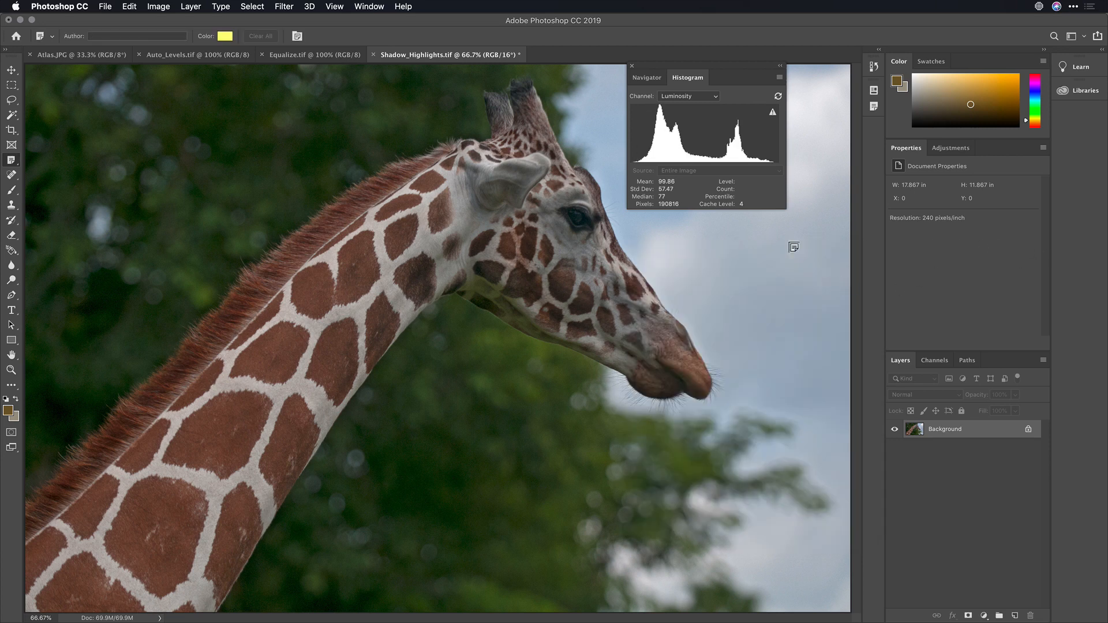
Send the giraffe photo to the Luminar Flex plug-in via Filter > Skylum Software
{"action": "left_click", "coordinate": [284, 7]}
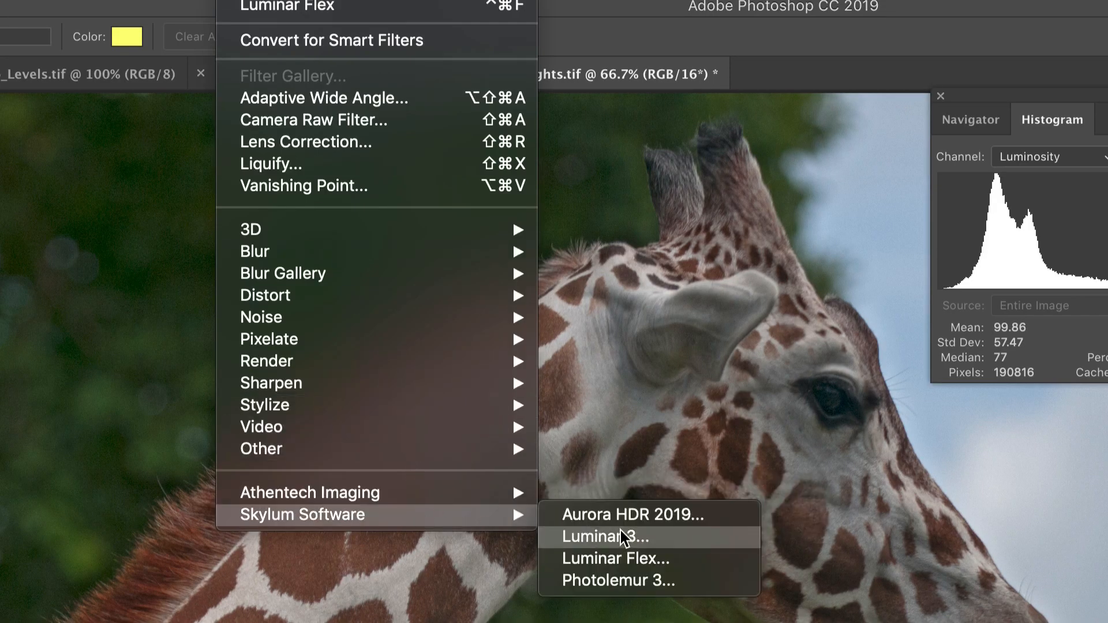
{"action": "left_click", "coordinate": [602, 537]}
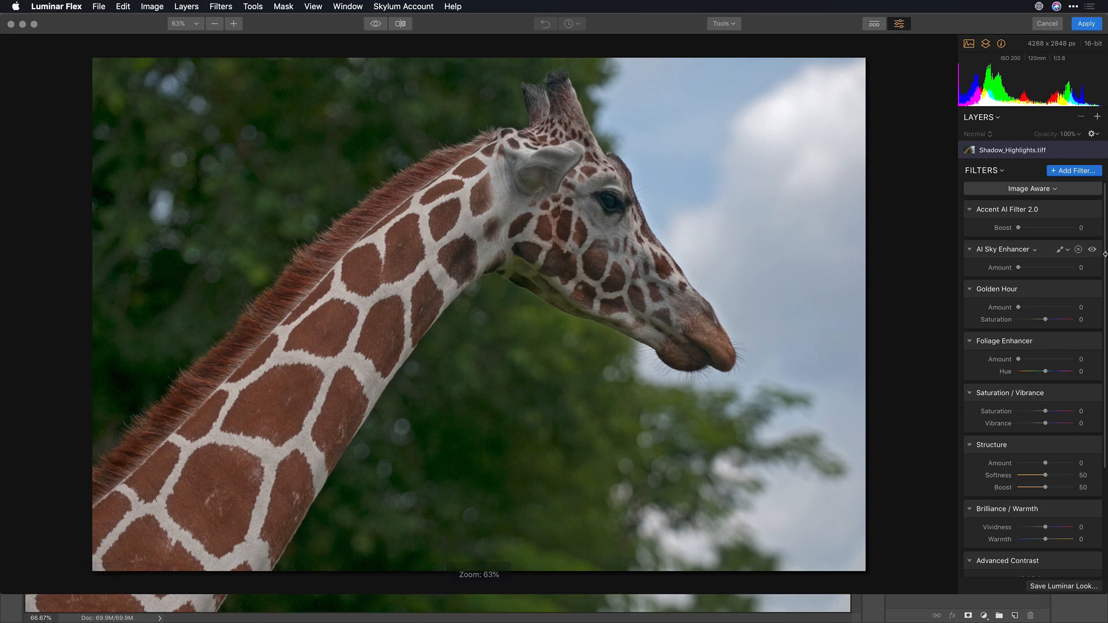
Raise Accent AI Filter 2.0 boost to 54 and AI Sky Enhancer amount to 71
{"action": "left_click", "coordinate": [1031, 188]}
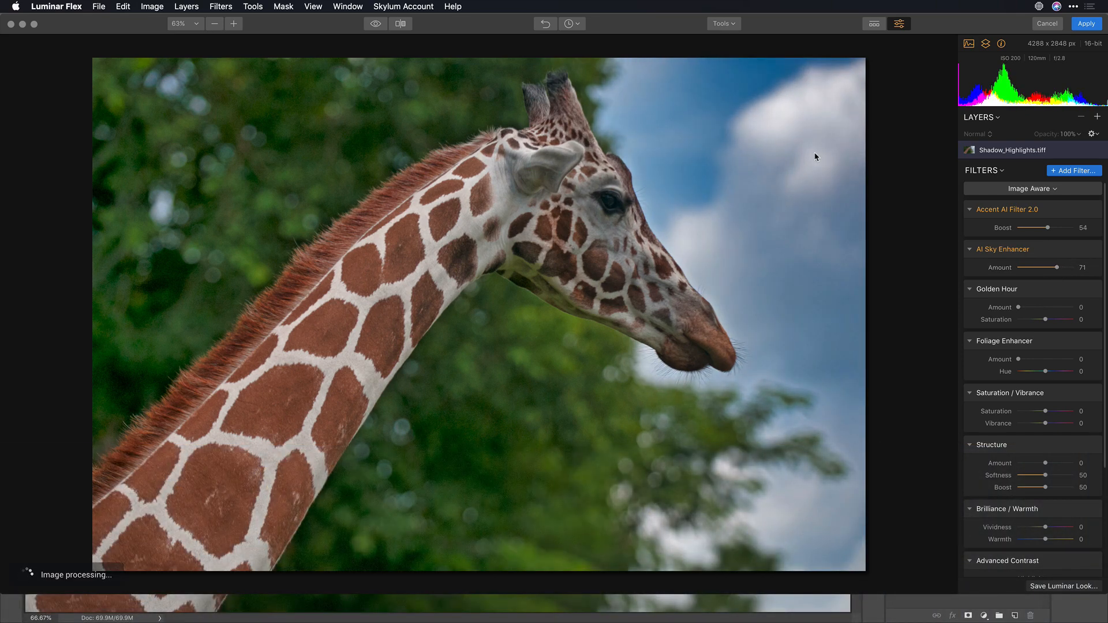
{"action": "mouse_move", "coordinate": [1046, 490]}
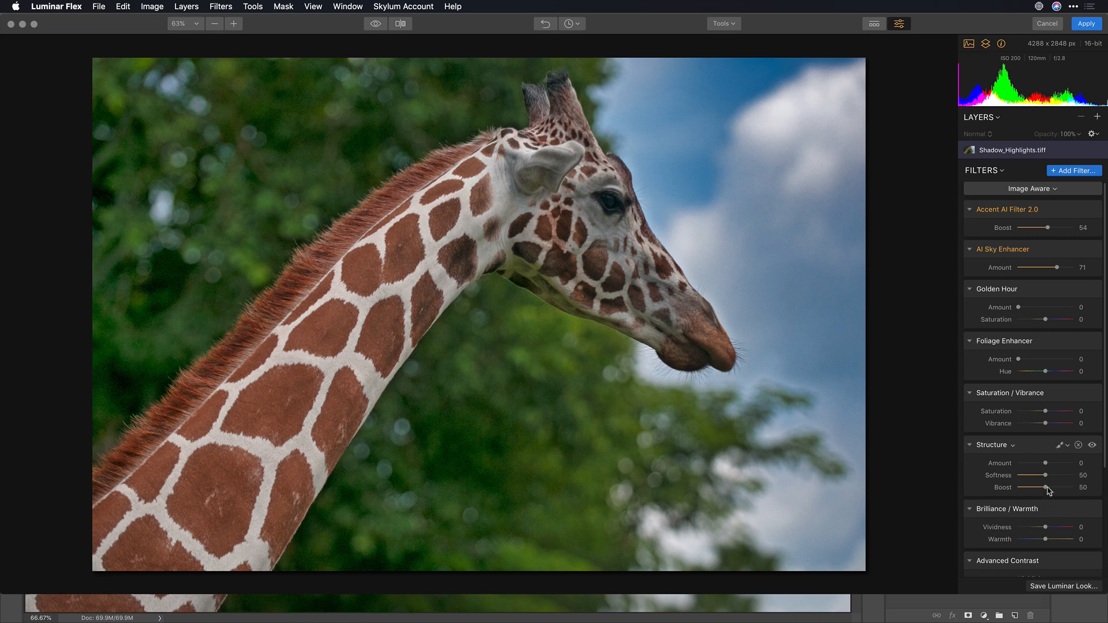
Set the Structure filter amount to 6 for subtle detail on the giraffe's coat
{"action": "scroll", "scroll_direction": "down", "scroll_amount": 3}
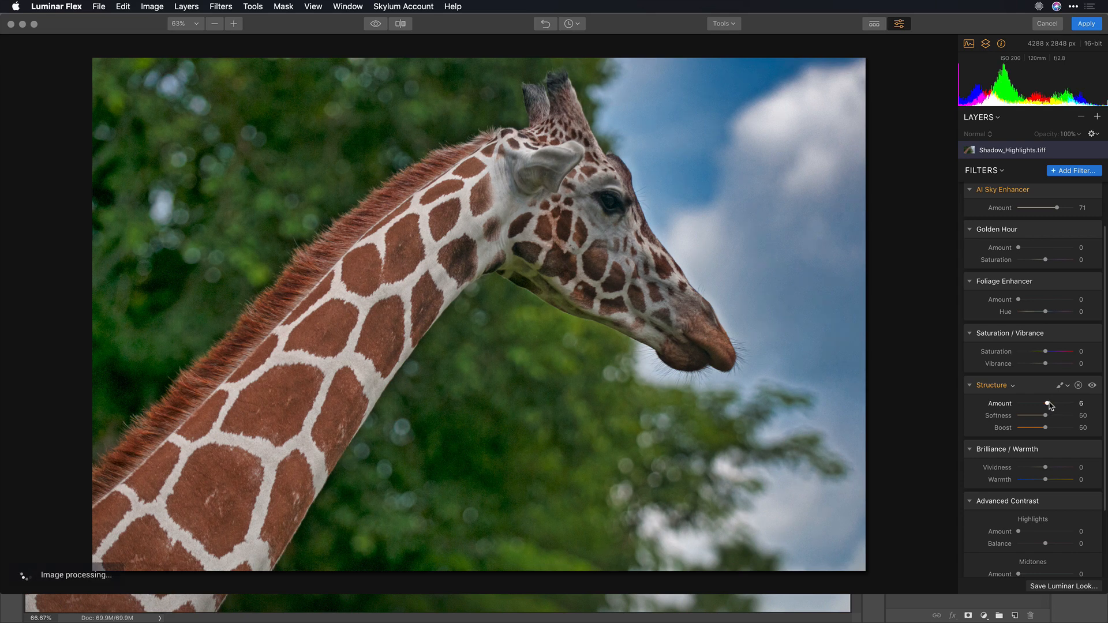
{"action": "scroll", "scroll_direction": "down", "scroll_amount": 3}
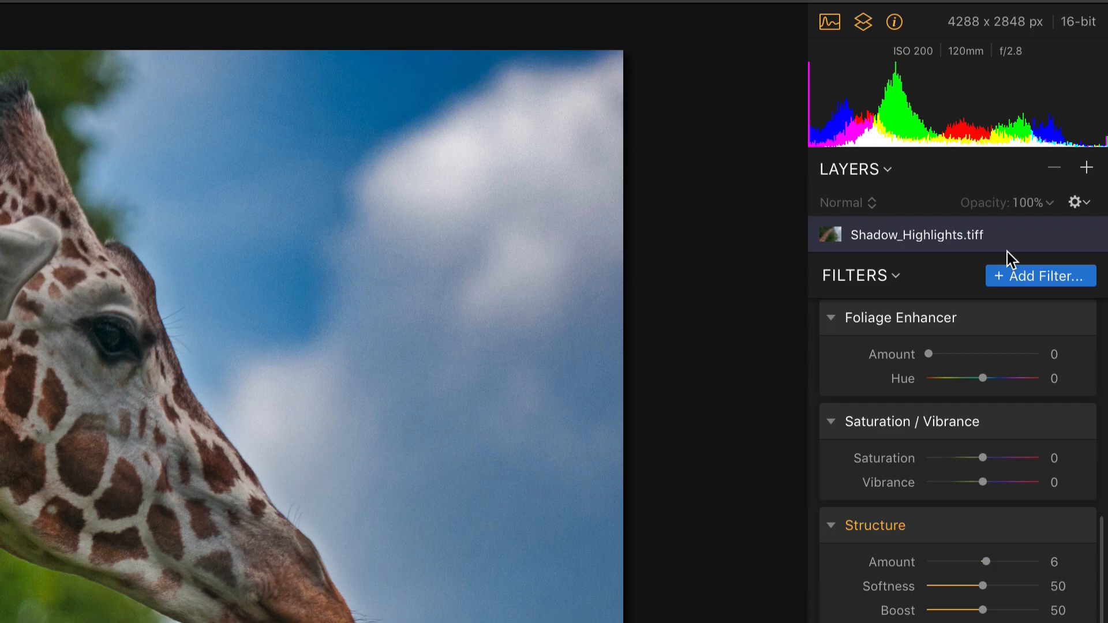
Add a Denoise filter (luminosity 59, color 48) alongside Advanced Contrast highlights 17, midtones 22
{"action": "left_click", "coordinate": [1039, 276]}
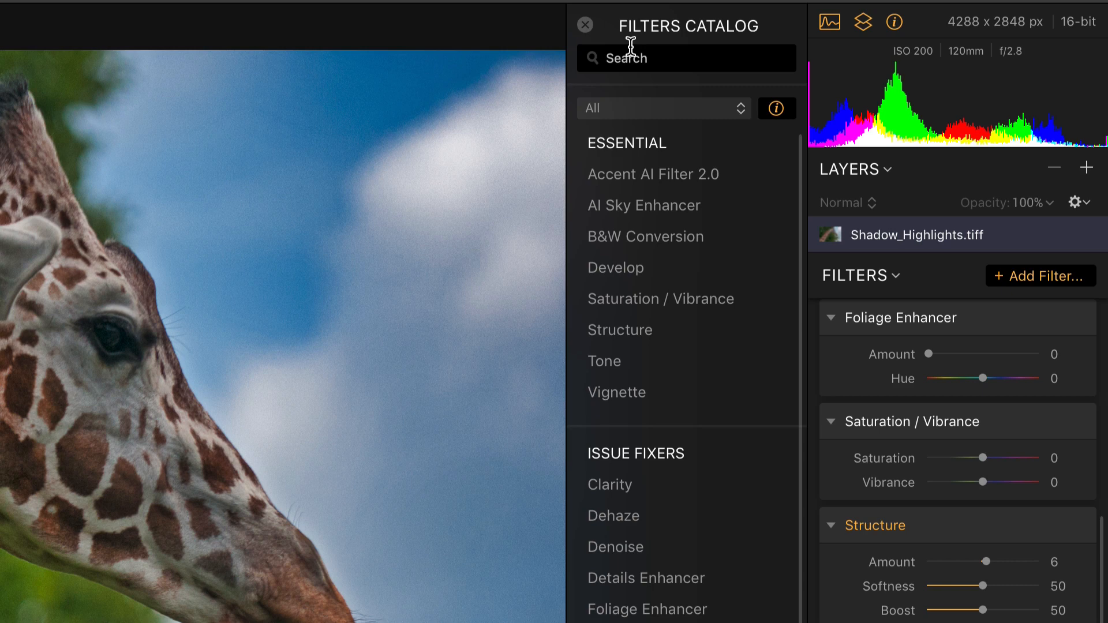
{"action": "type", "text": "noise"}
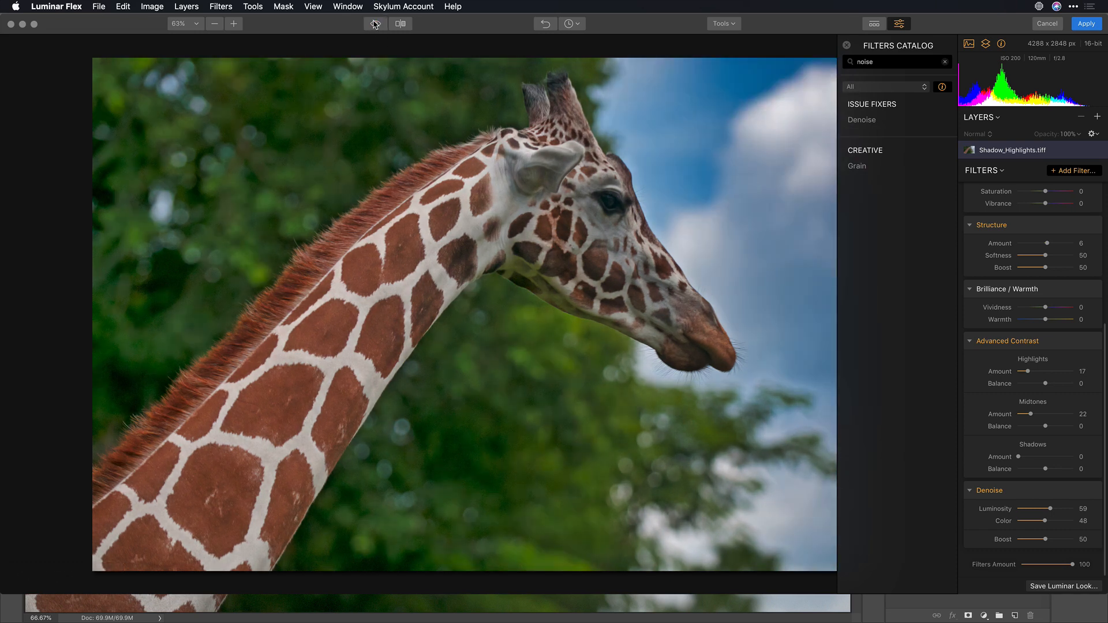
Compare against the original and apply the Luminar edits back to Photoshop
{"action": "left_click", "coordinate": [375, 23]}
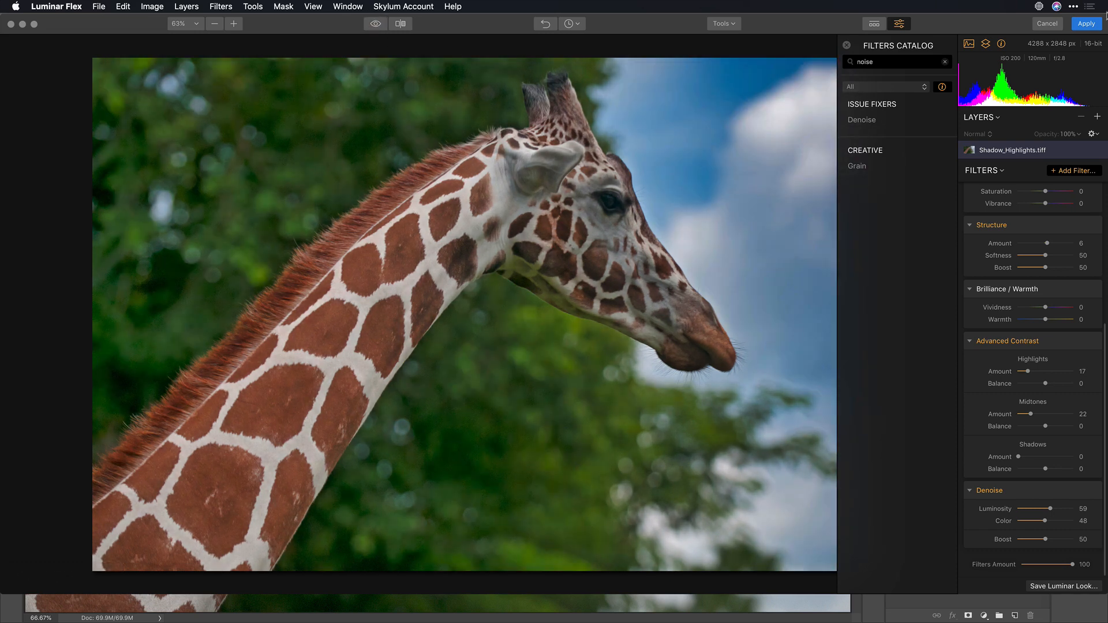
{"action": "left_click", "coordinate": [1086, 23]}
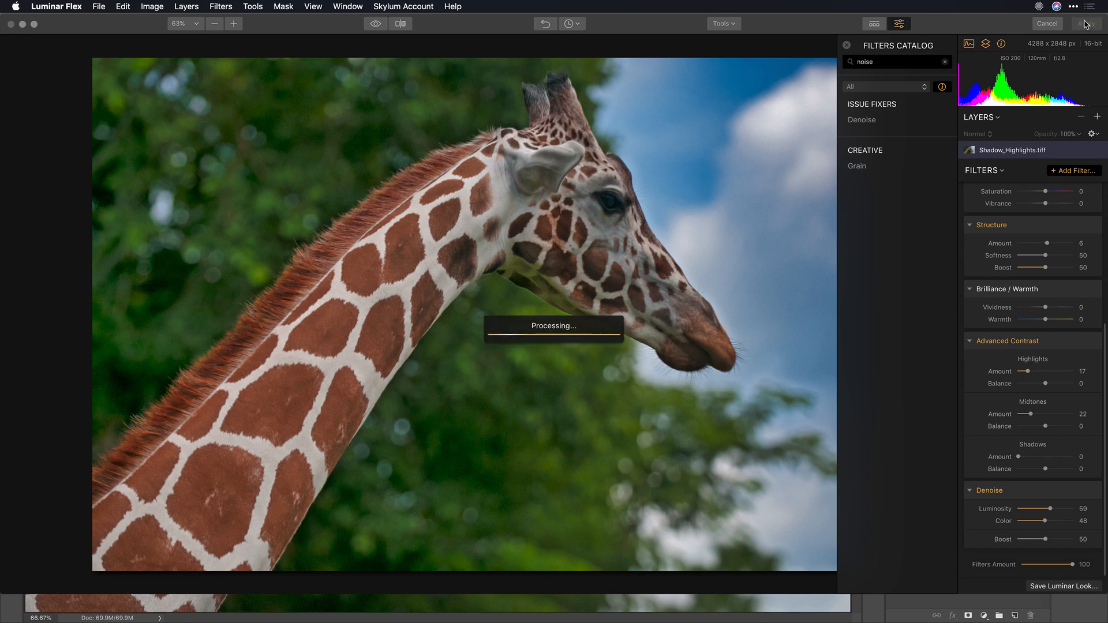